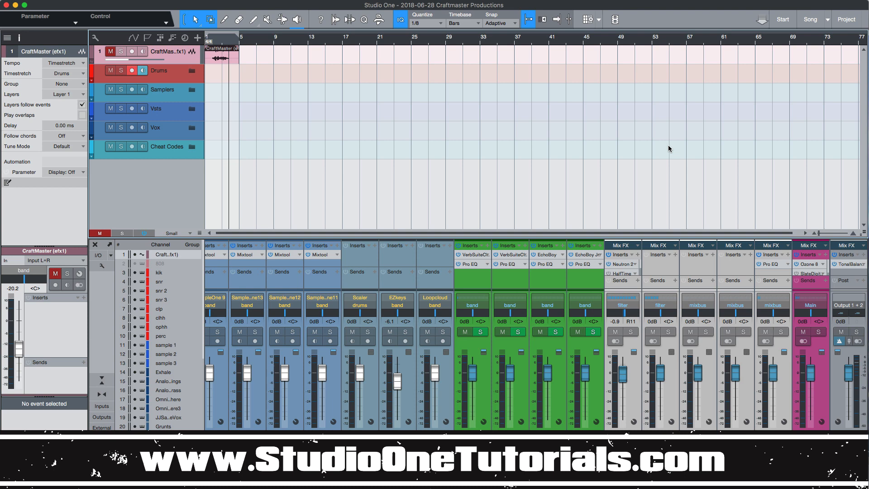
mouse_move(482, 248)
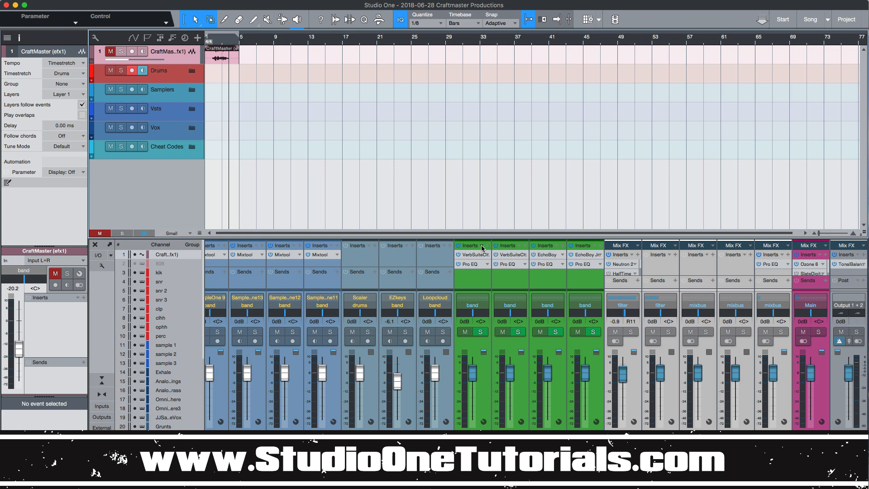
mouse_move(457, 248)
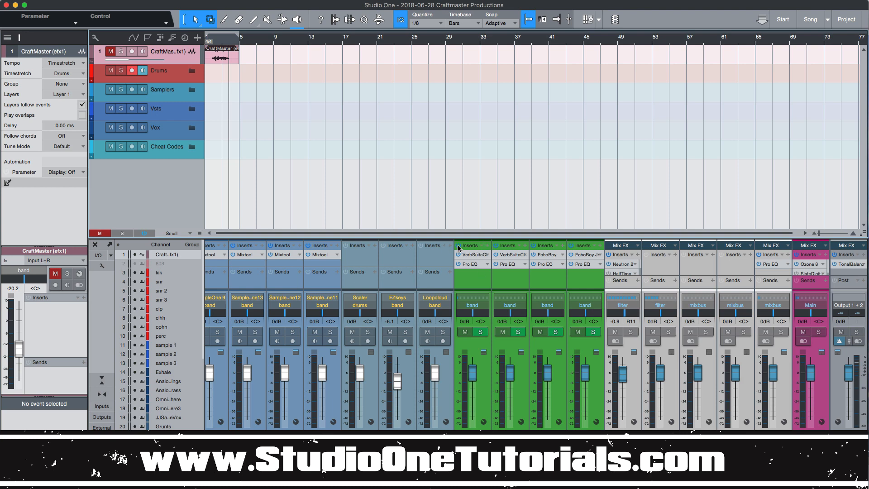
mouse_move(488, 248)
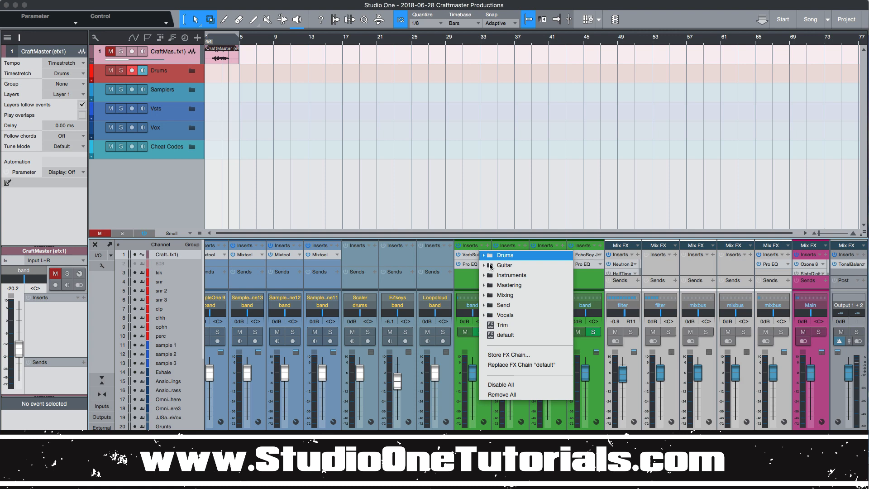
mouse_move(511, 275)
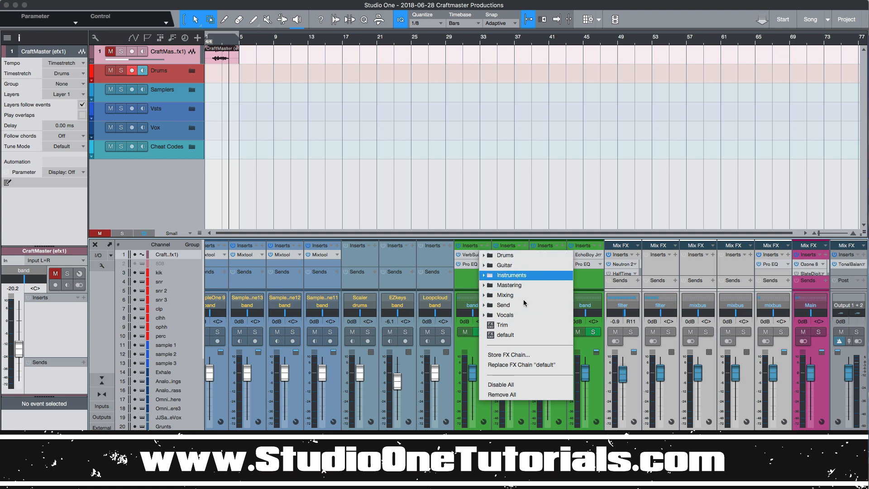
mouse_move(516, 354)
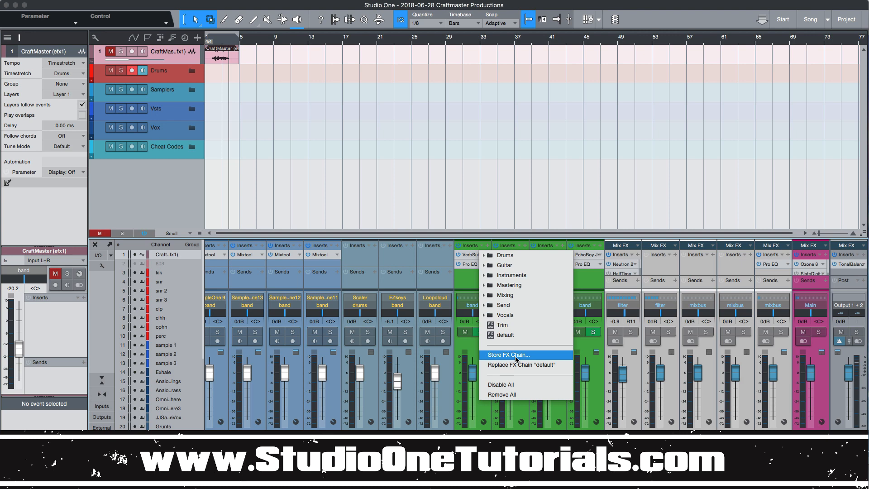
Store the green channel's insert chain as FX chain preset 'Hall Send' in subfolder Sends
click(507, 355)
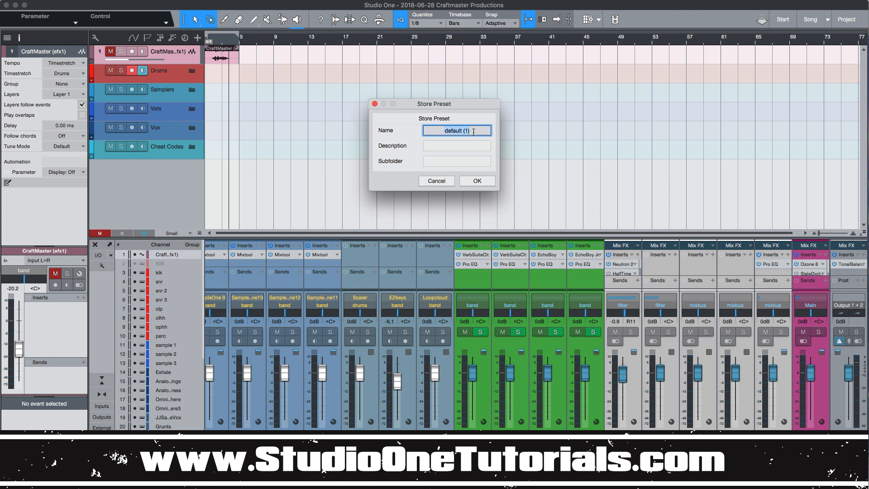
text(HA)
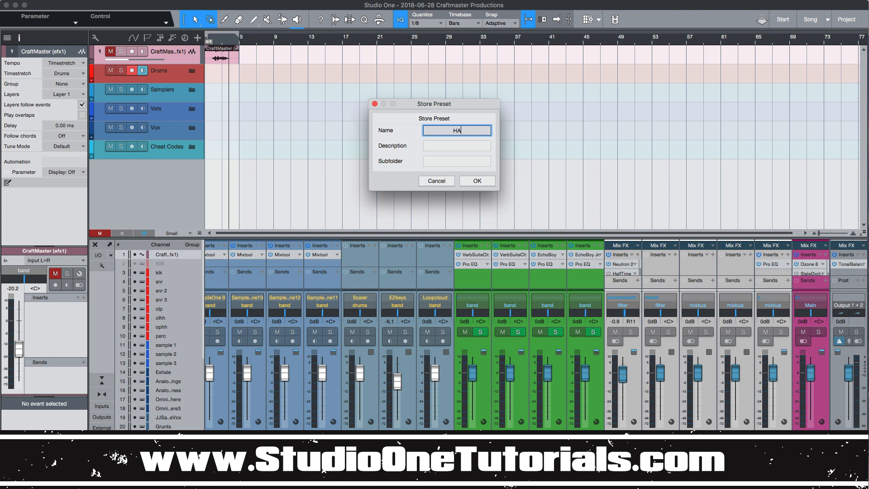
key(Backspace)
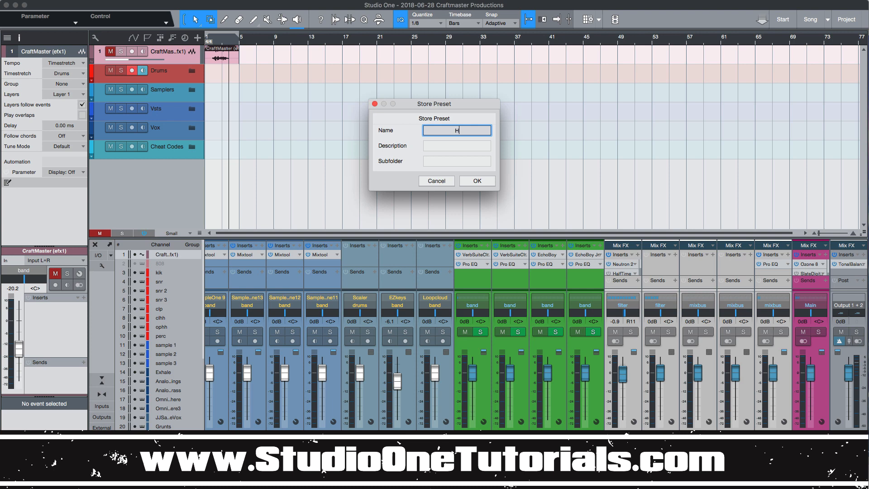
text(all)
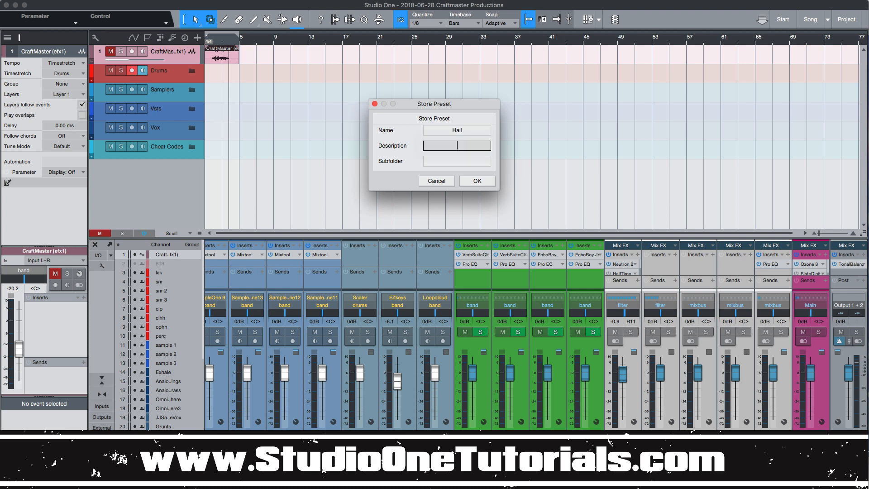
click(457, 131)
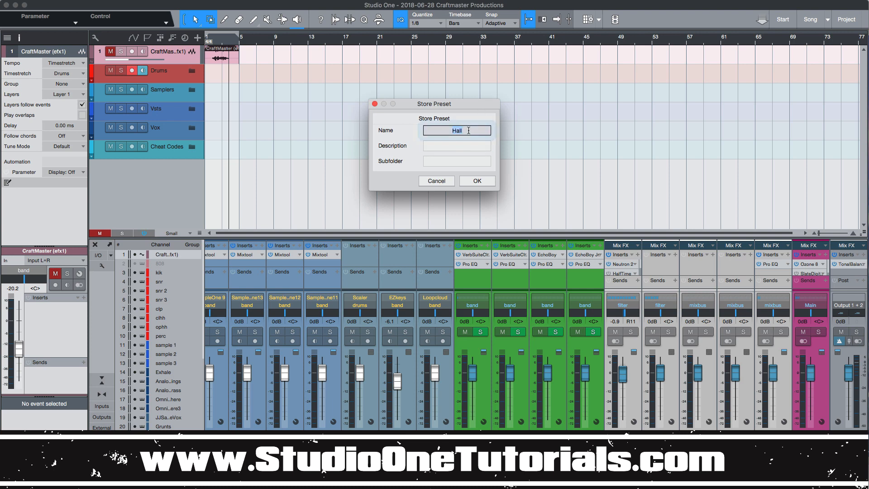
text(S)
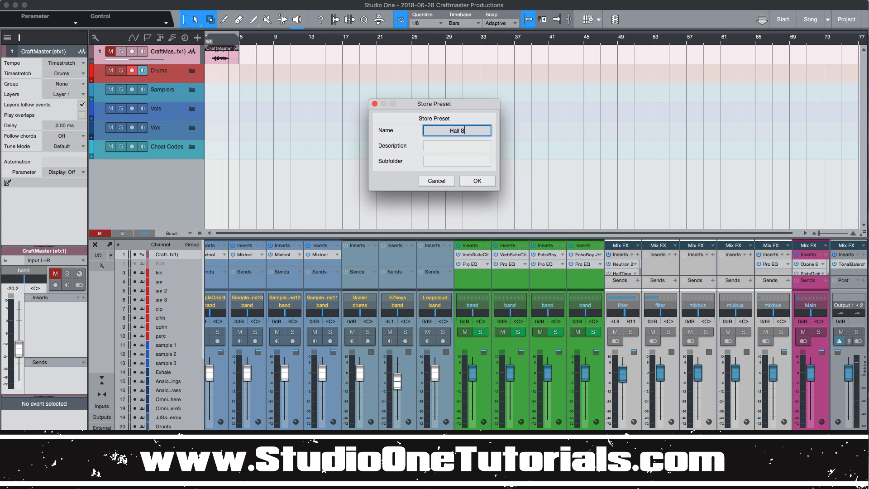
text(end)
click(457, 161)
text(Se)
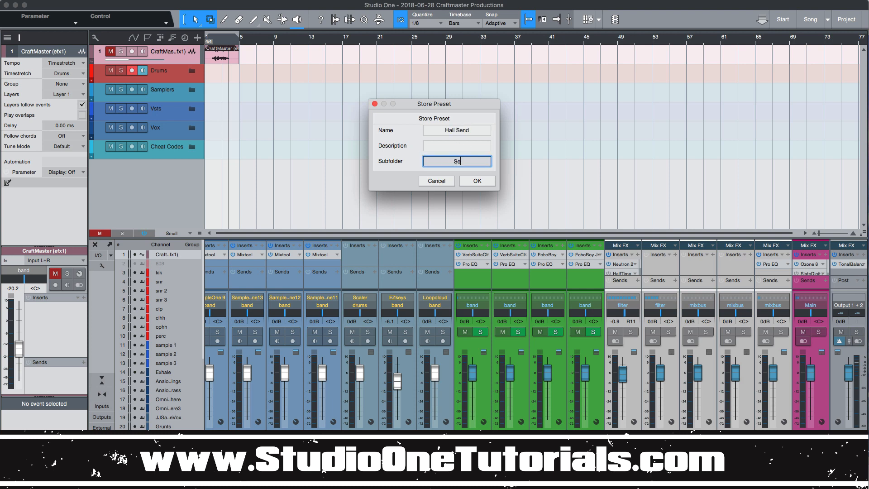
text(nd)
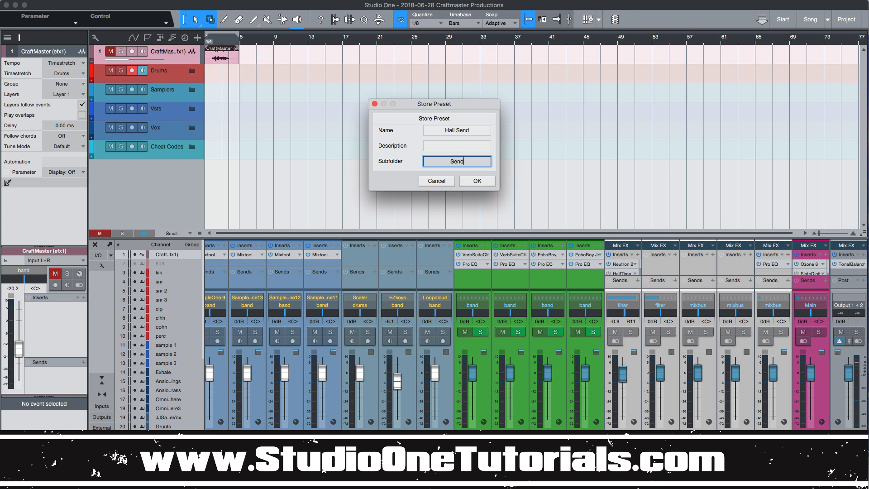
click(476, 180)
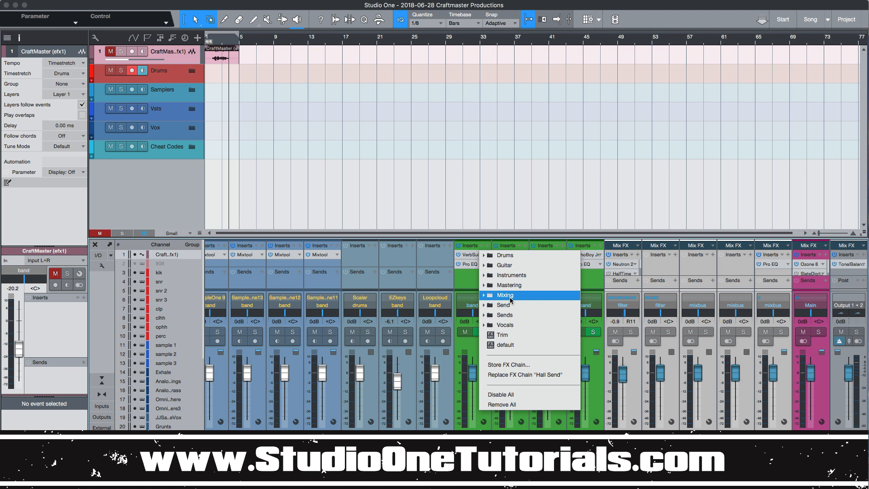
mouse_move(504, 326)
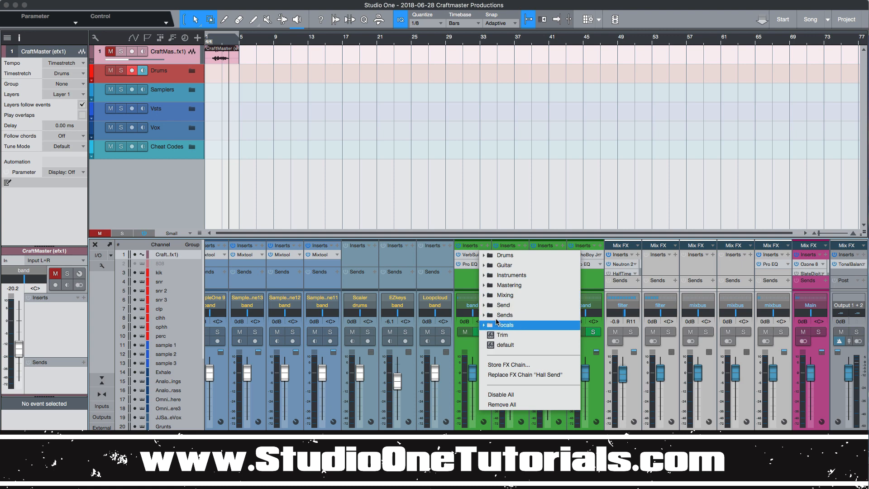
mouse_move(514, 325)
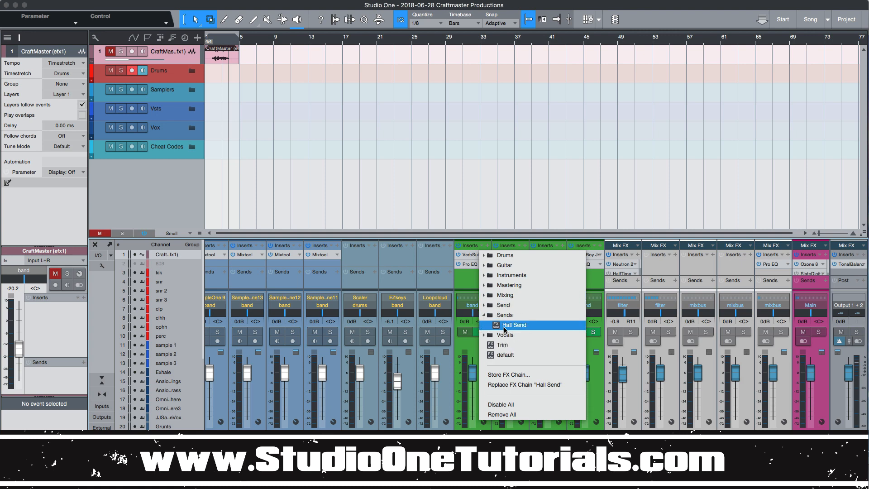
Load the Hall Send chain from the Sends preset folder onto the channel's inserts
click(514, 325)
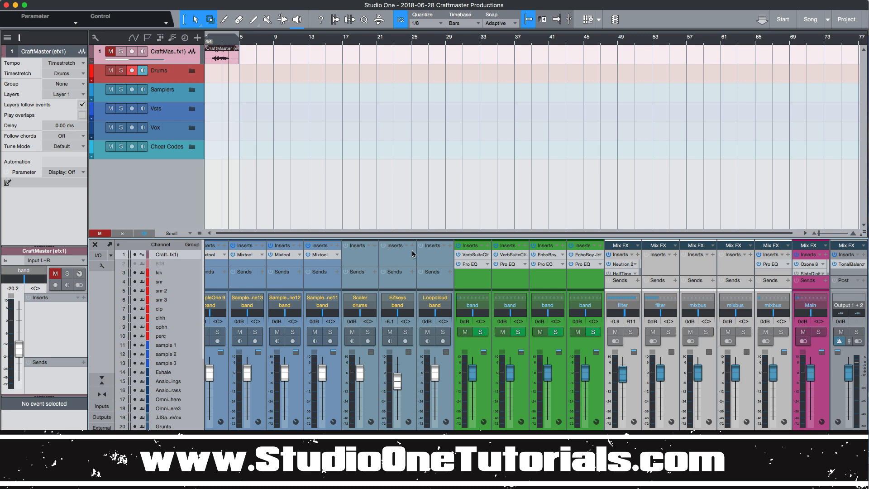
mouse_move(413, 252)
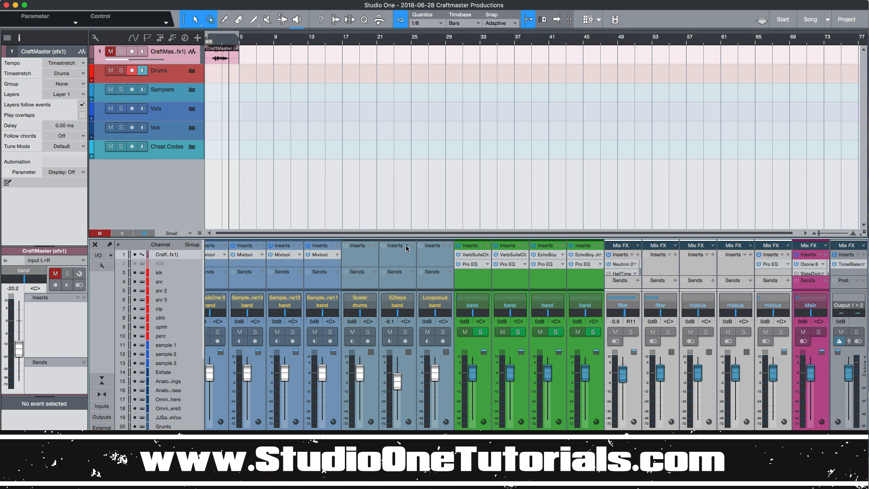
click(449, 245)
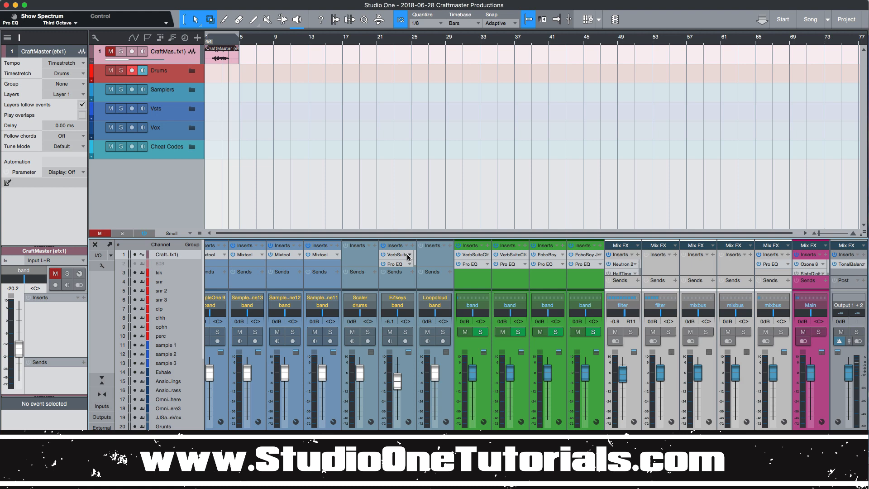
mouse_move(426, 182)
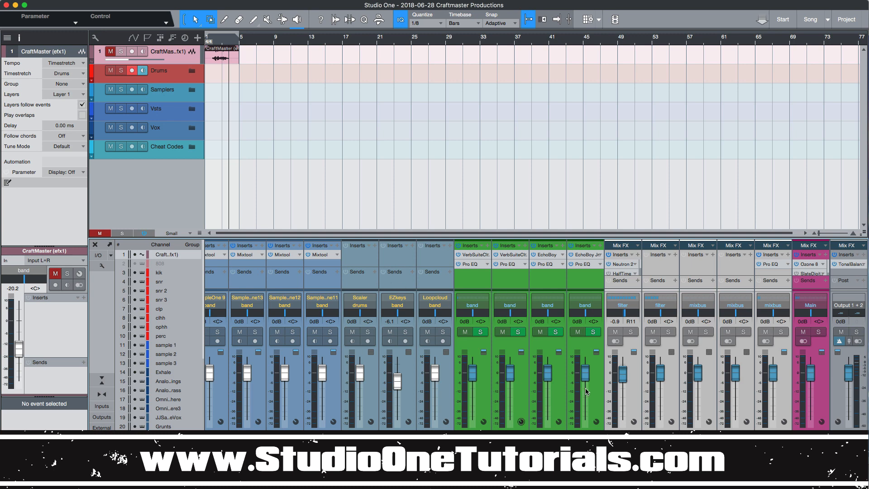
mouse_move(617, 313)
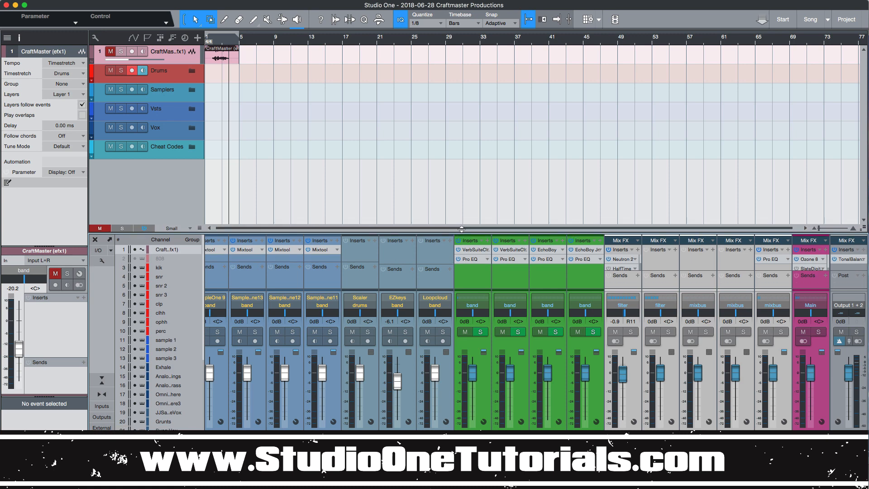
Store the chain again as 'Hall Send (1)' under Sends, and enlarge the mixer
scroll(down, 3)
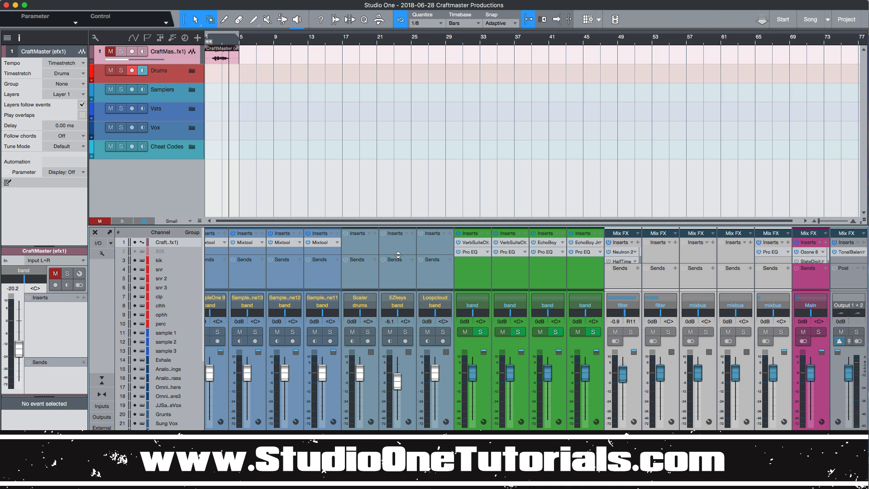
mouse_move(491, 191)
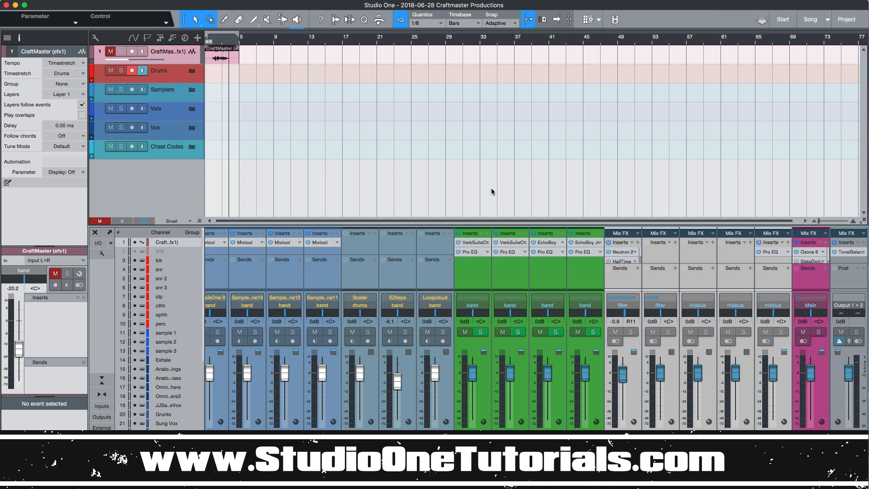
click(408, 233)
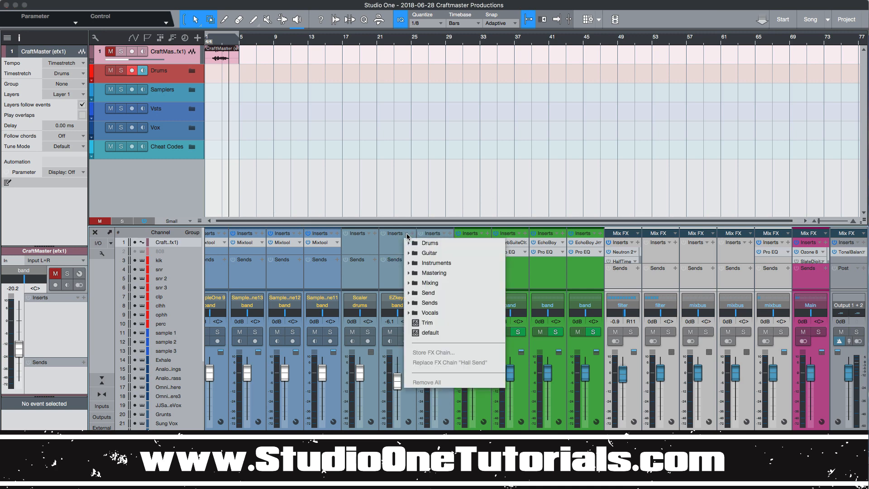
mouse_move(438, 333)
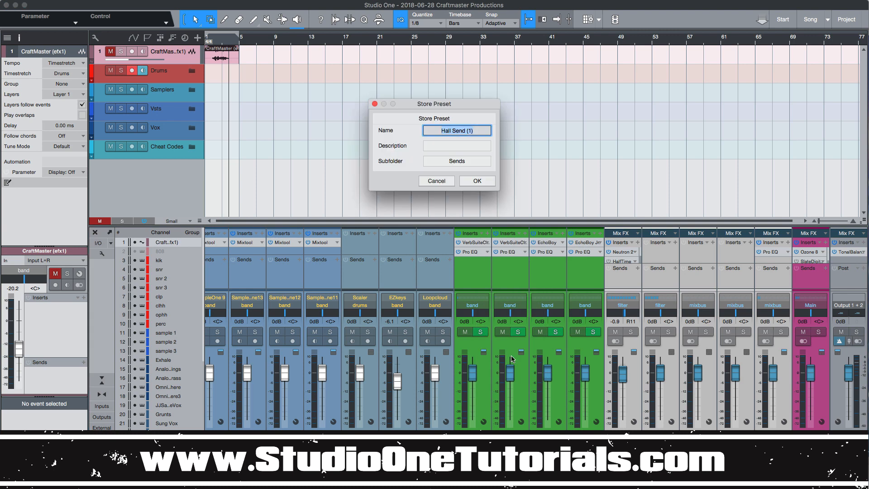
click(456, 161)
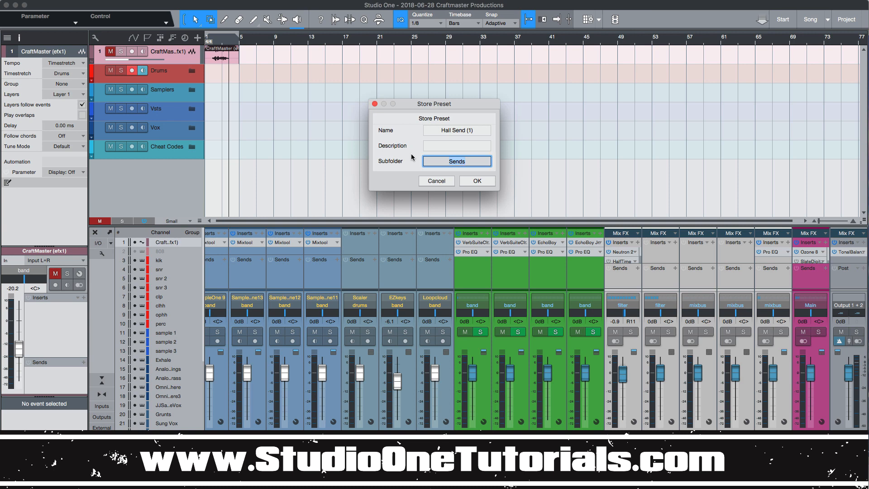
mouse_move(464, 150)
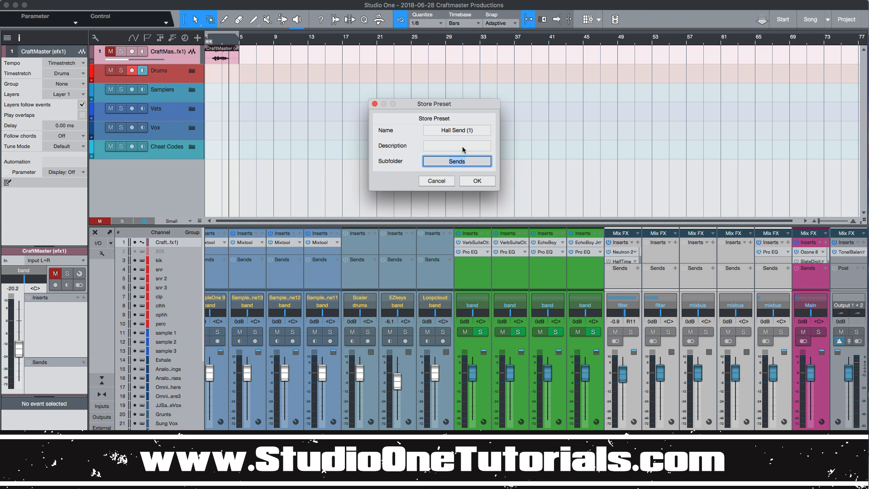
mouse_move(486, 158)
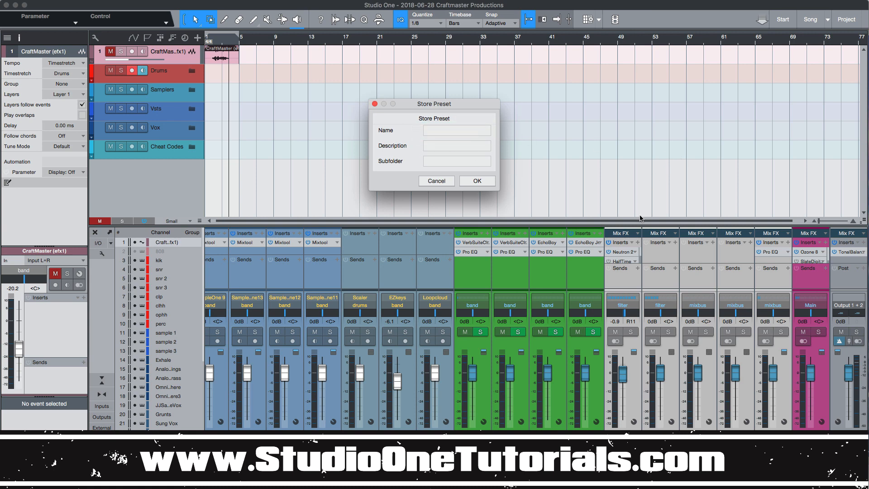
click(435, 180)
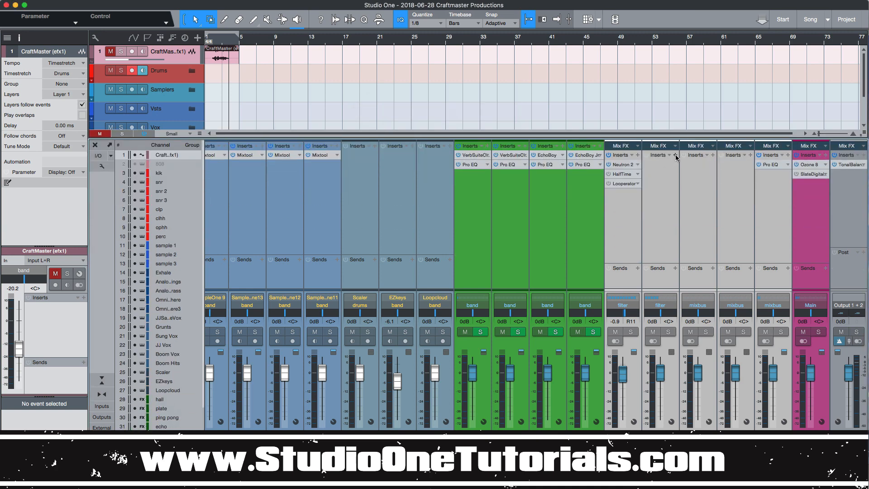
Add XLN Audio's RC-20 Retro Color to the drums filter bus inserts via an 'rc' search
click(675, 155)
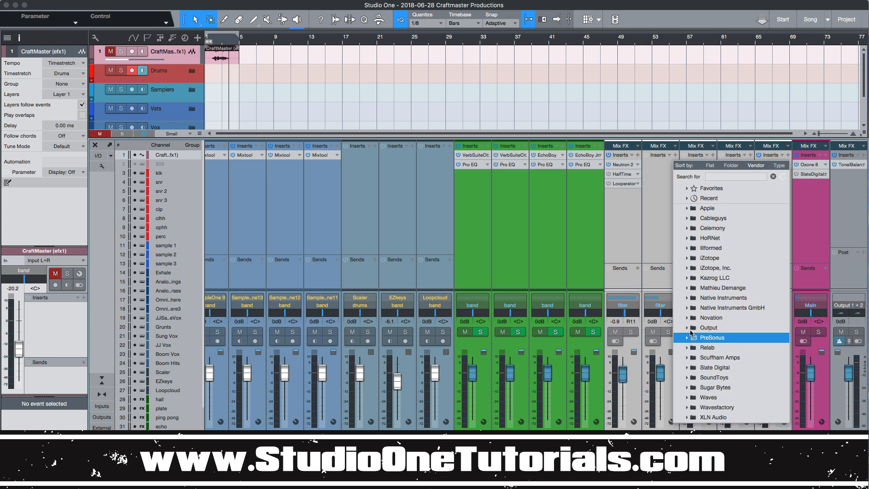
click(708, 327)
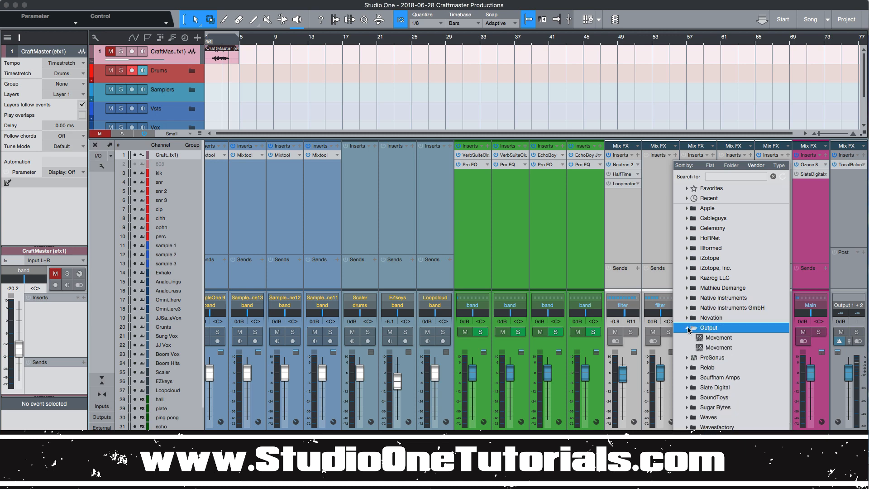
click(687, 328)
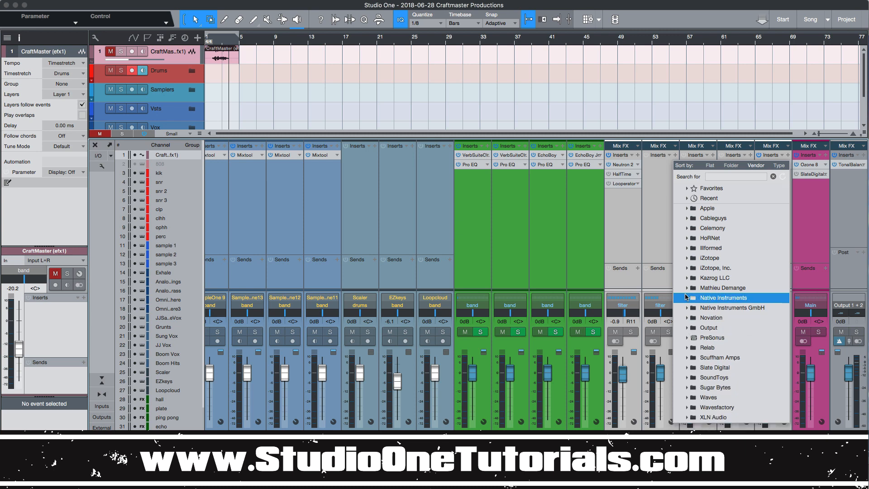
mouse_move(715, 278)
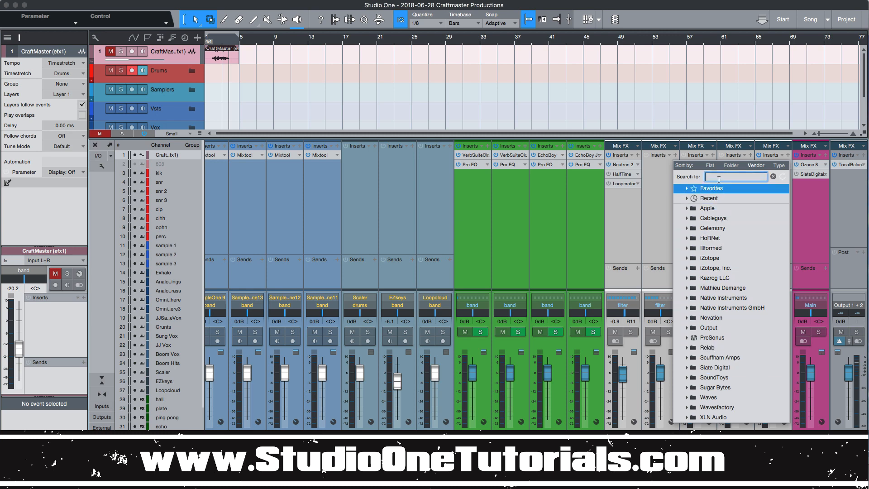
text(rc)
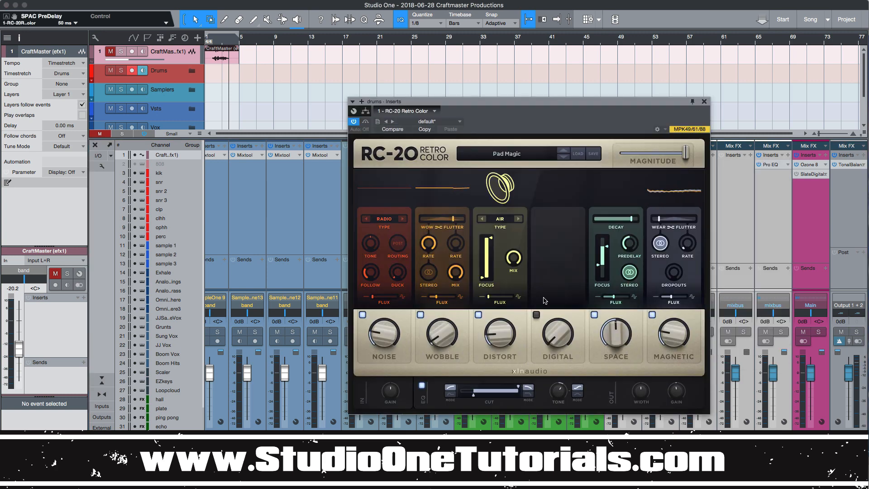
click(704, 101)
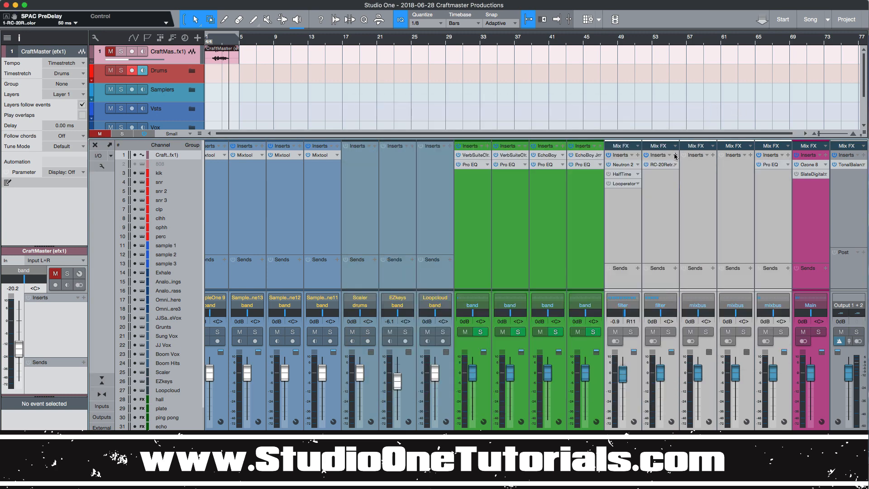
Store the bus's RC-20 and RX950 chain as preset 'Lofi Bus' in subfolder 'Sauce'
click(696, 154)
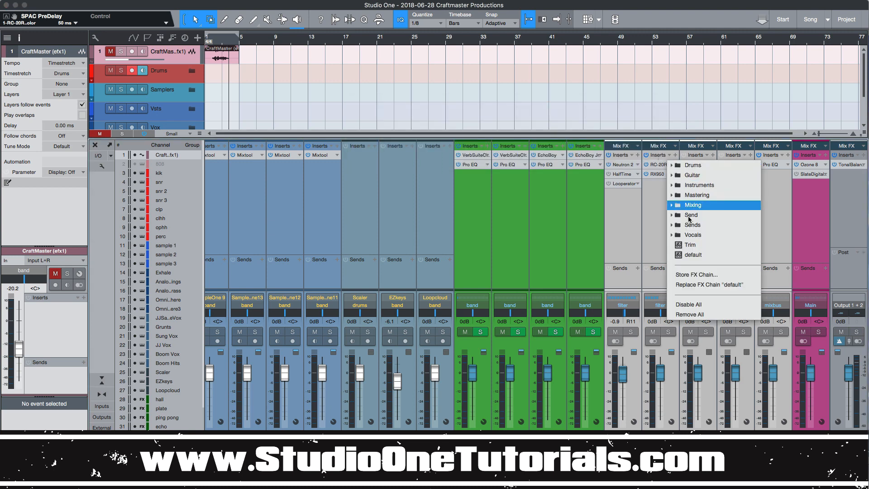
click(696, 275)
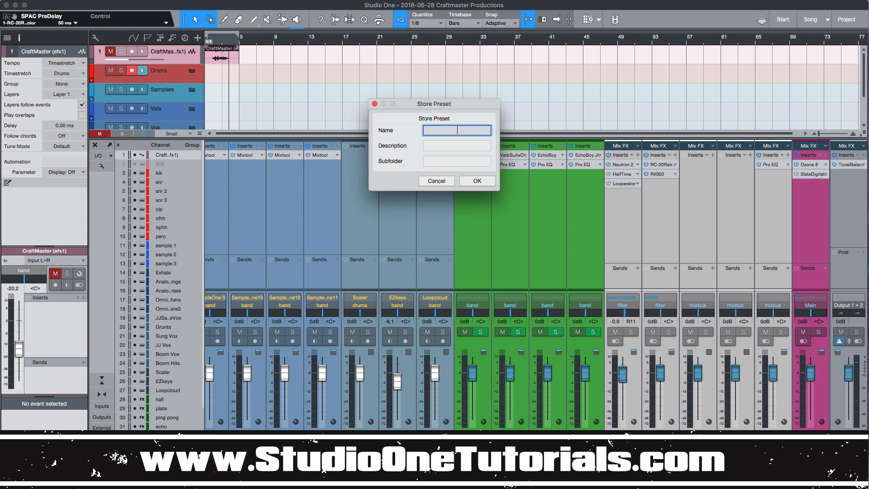
text(Lofi Bu)
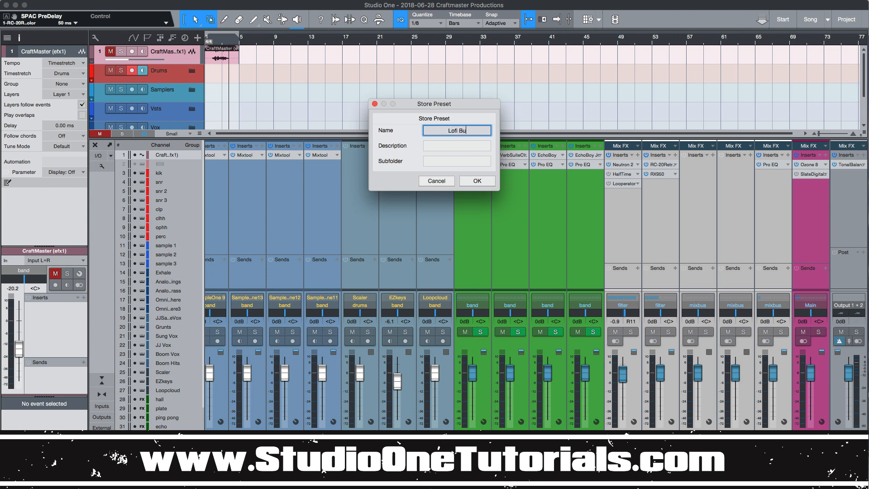
click(457, 161)
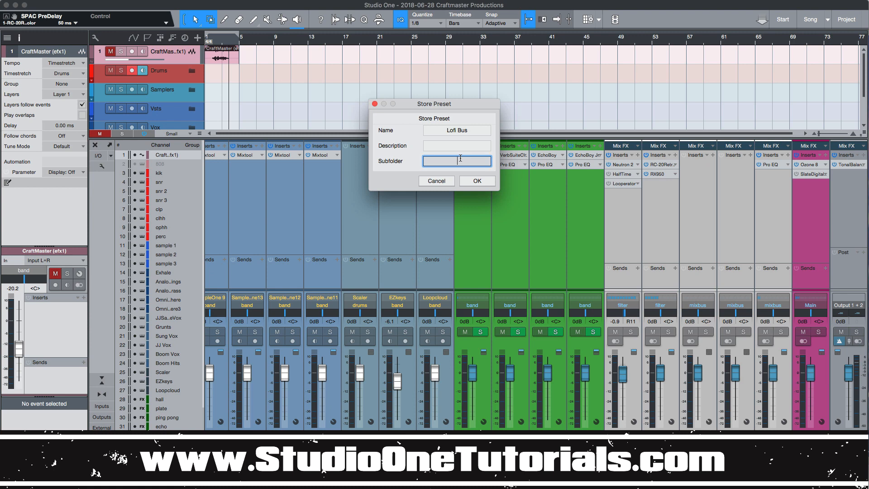
text(Sauc)
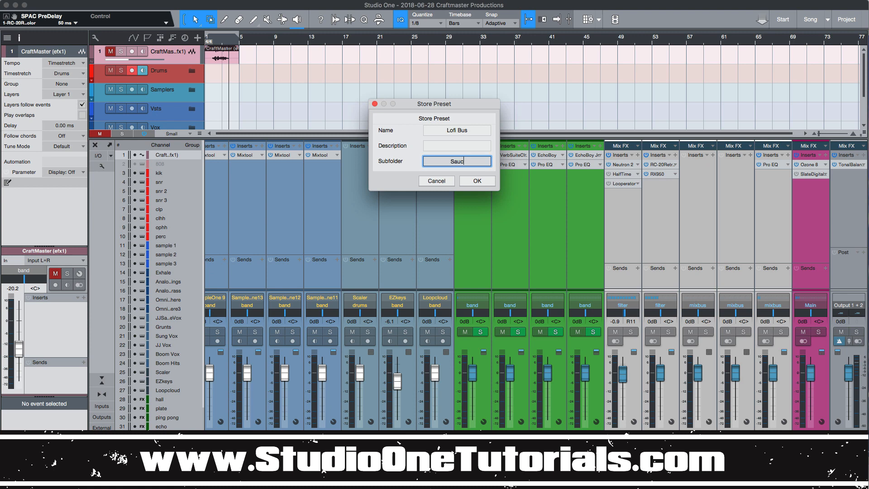
click(476, 181)
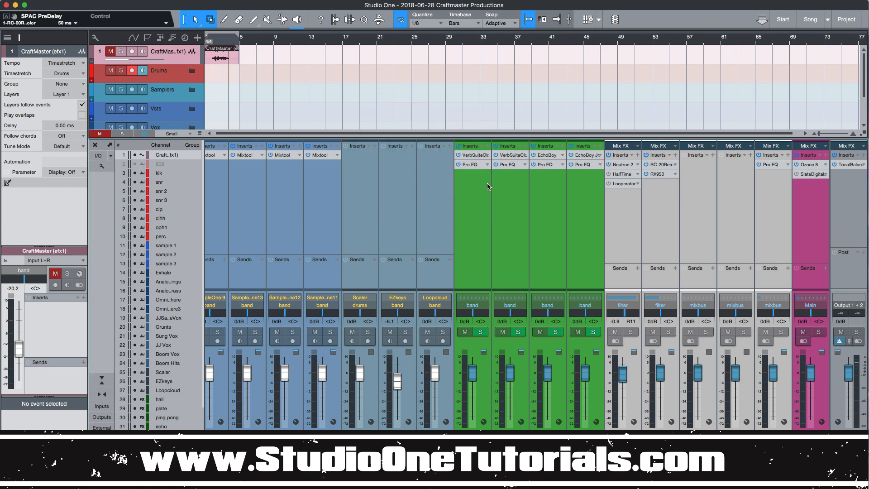
mouse_move(706, 156)
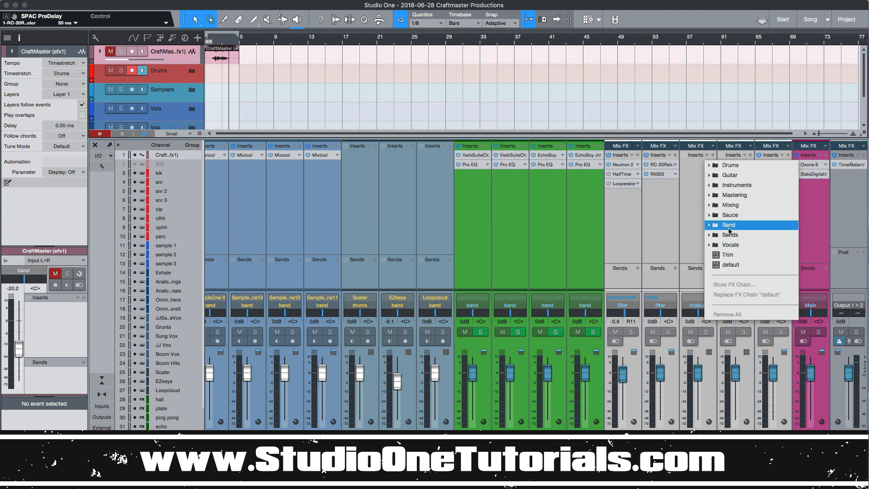
Check the Sauce preset folder exists and remove RC-20 from the filter bus
click(731, 215)
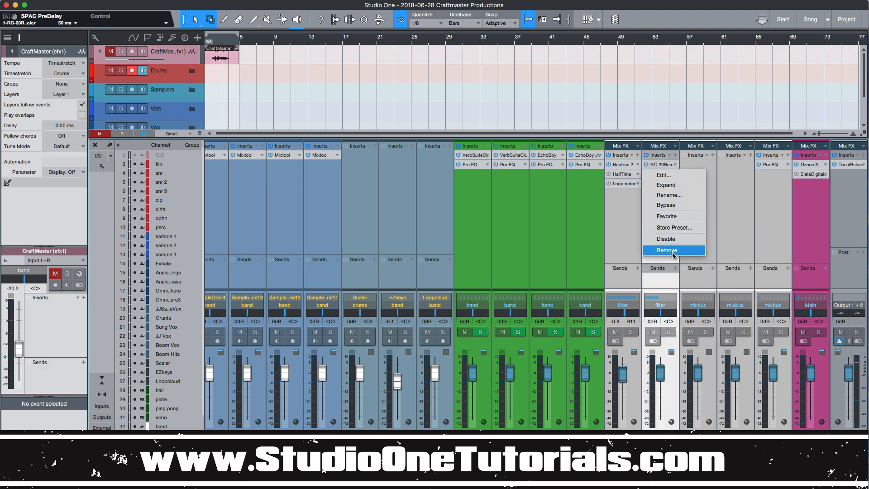
click(667, 250)
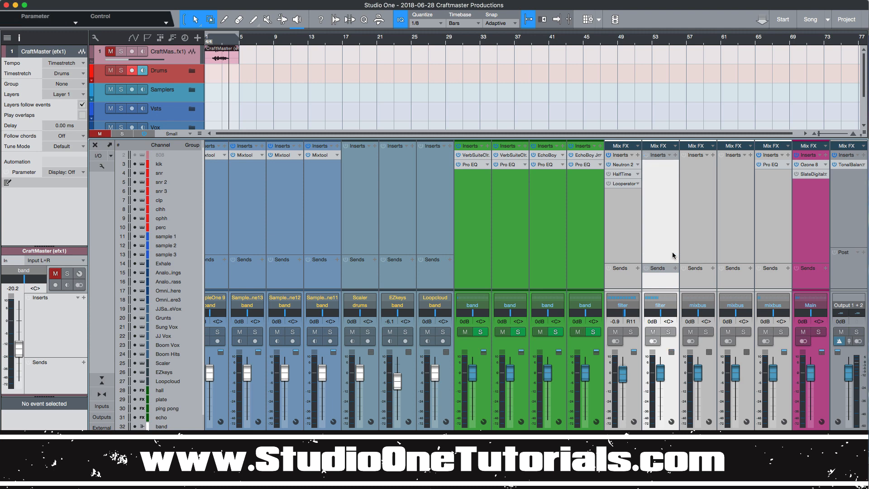